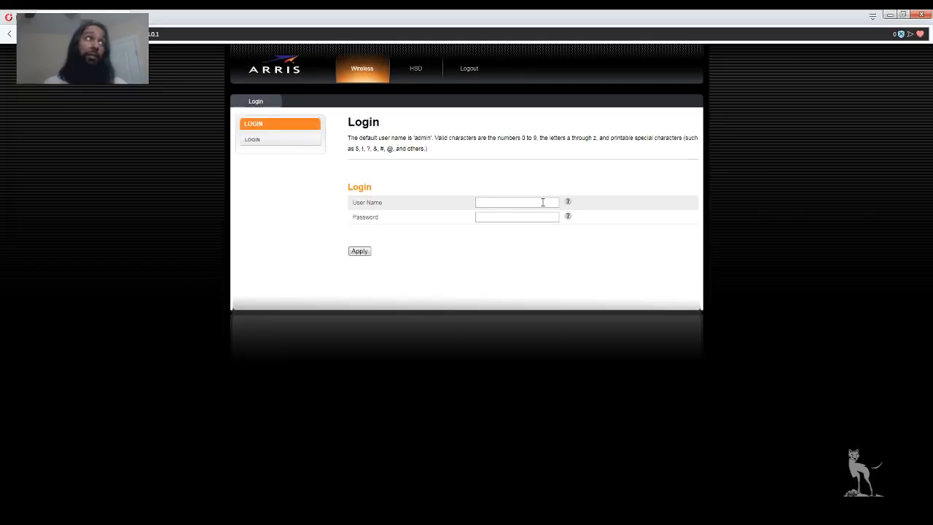
mouse_move(680, 231)
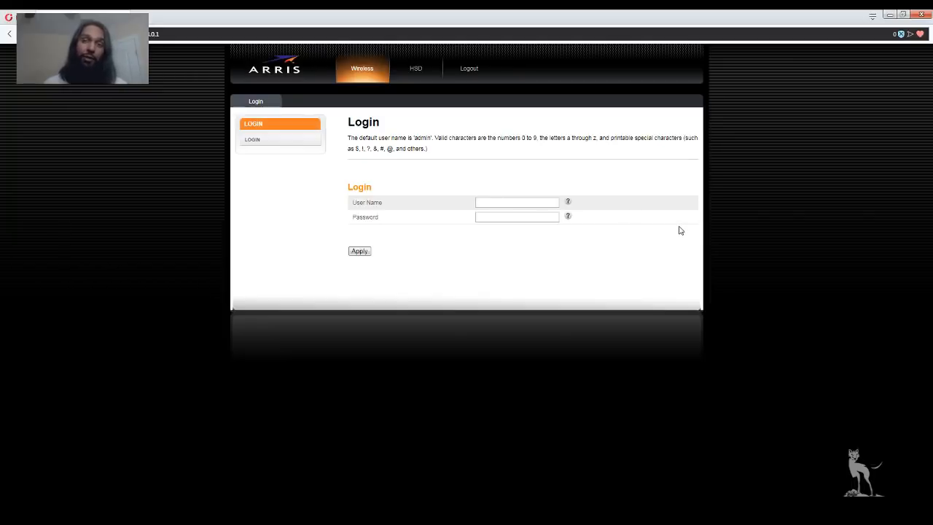
mouse_move(639, 234)
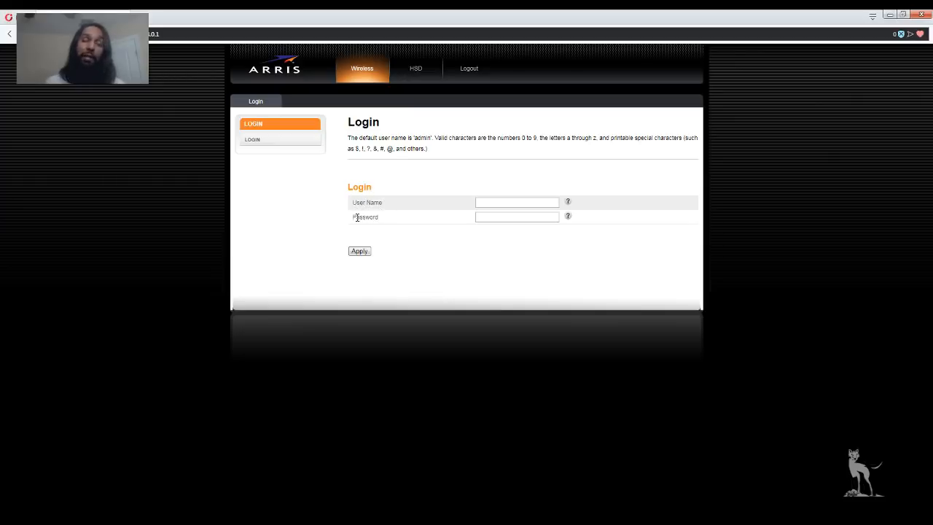
mouse_move(528, 236)
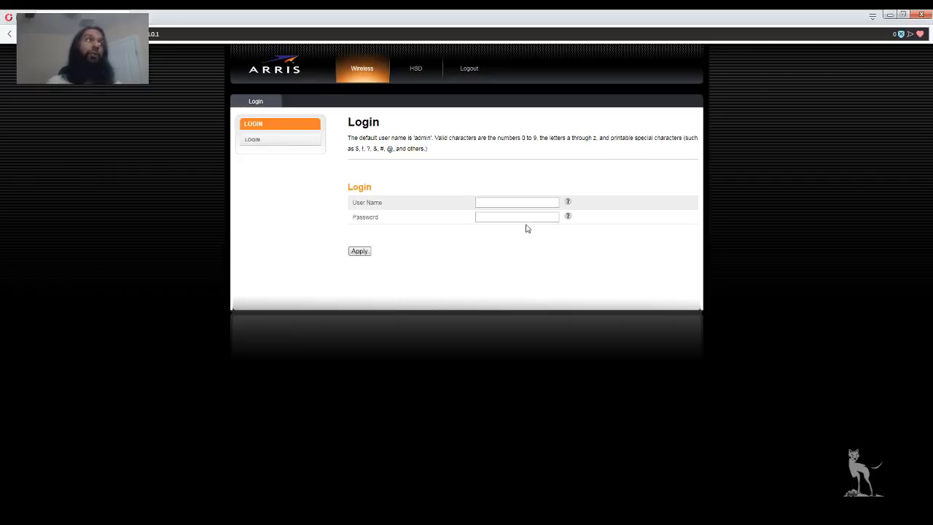
Log in with the router credentials, landing on the System Basic Setup page
left_click(516, 201)
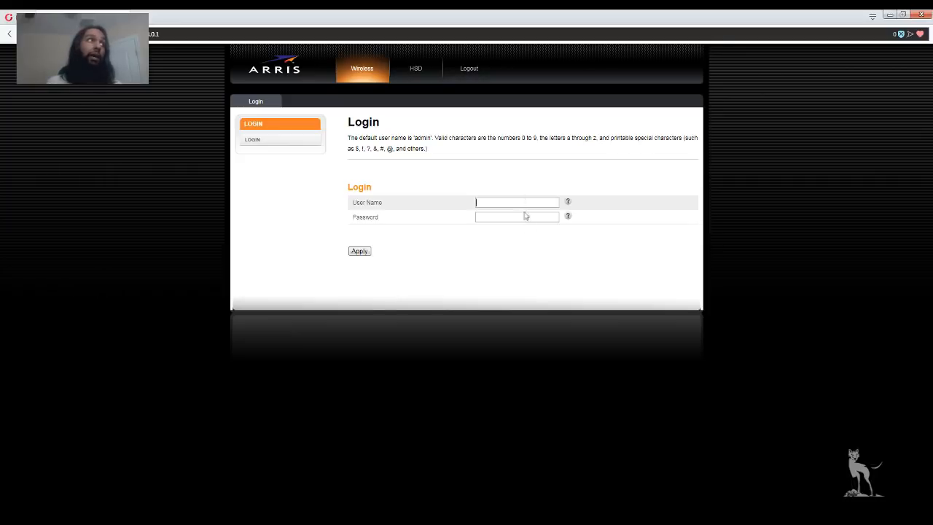
mouse_move(542, 247)
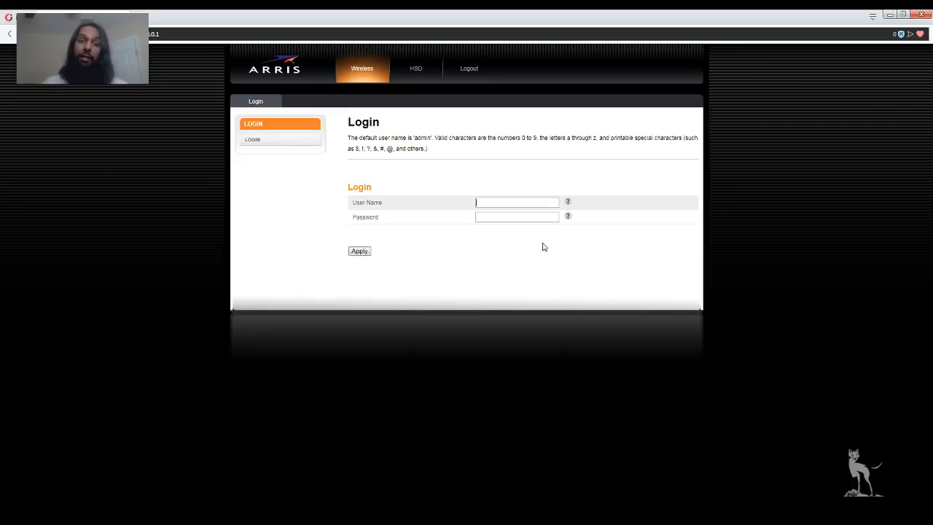
left_click(358, 250)
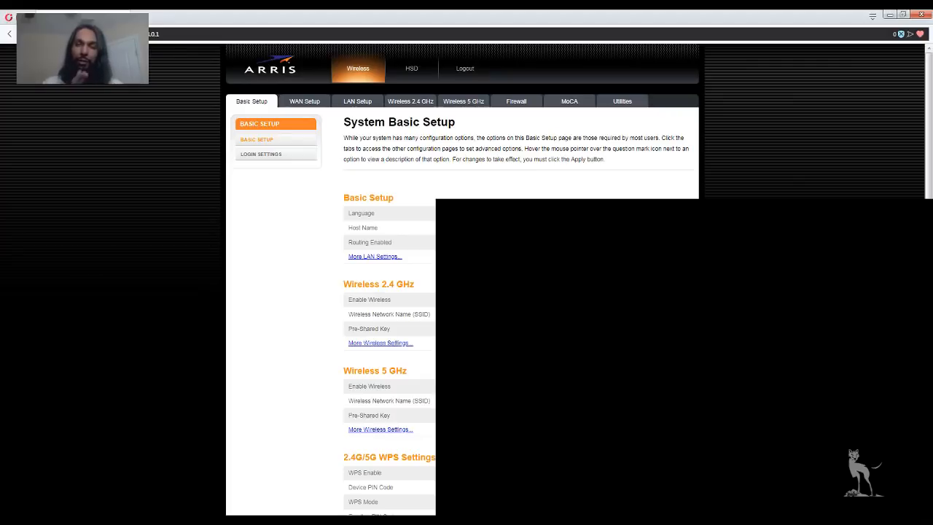
mouse_move(359, 76)
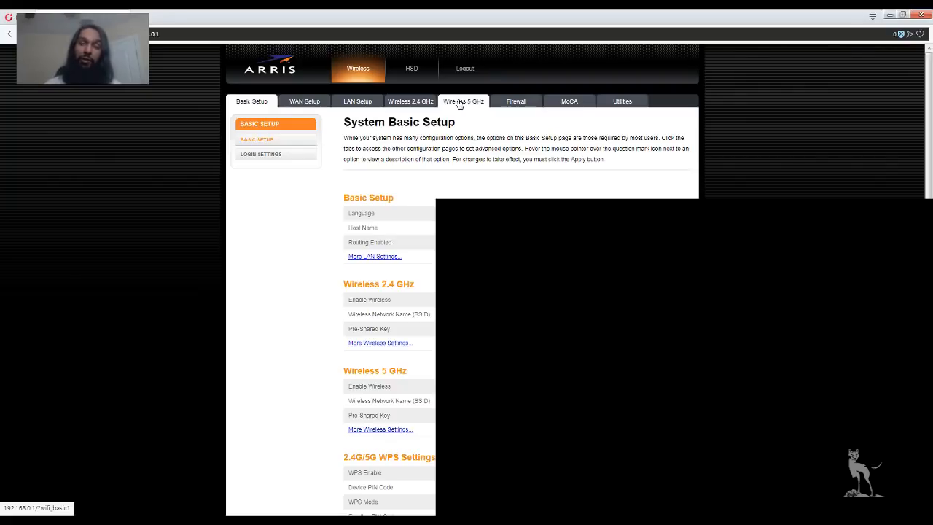
mouse_move(506, 85)
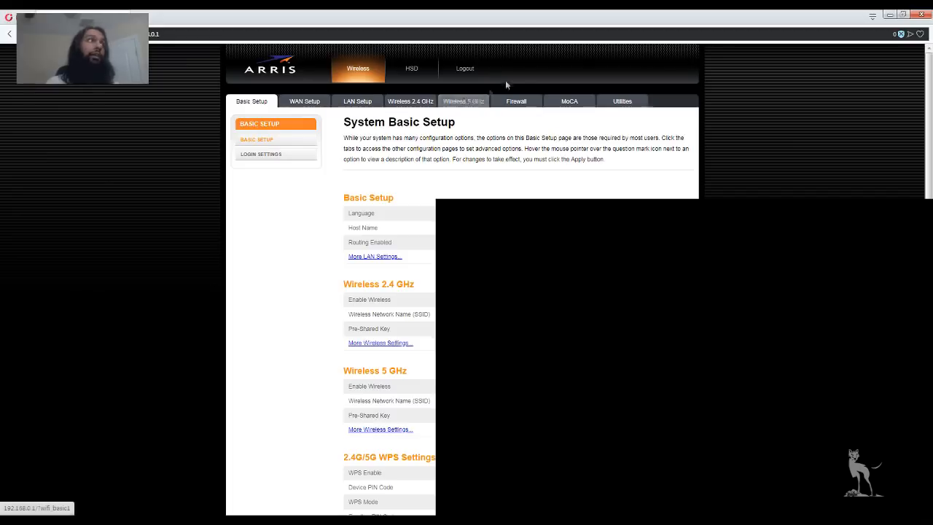
mouse_move(516, 101)
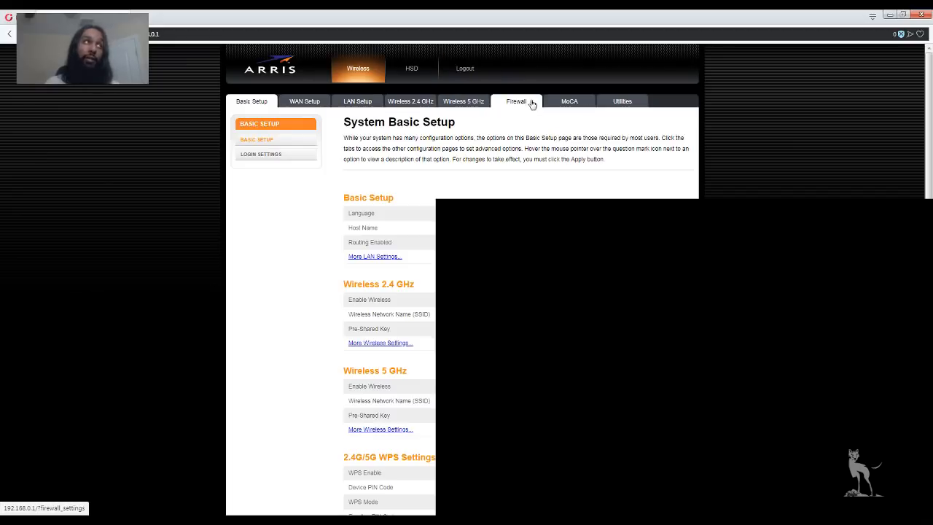
Go to Firewall > Virtual Servers / Port Forwarding, which lists no entries yet
left_click(517, 101)
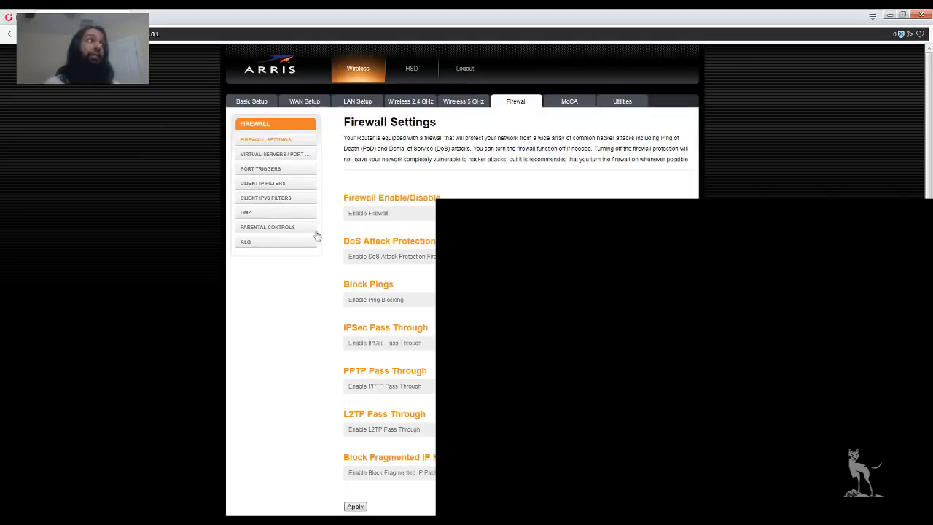
mouse_move(274, 154)
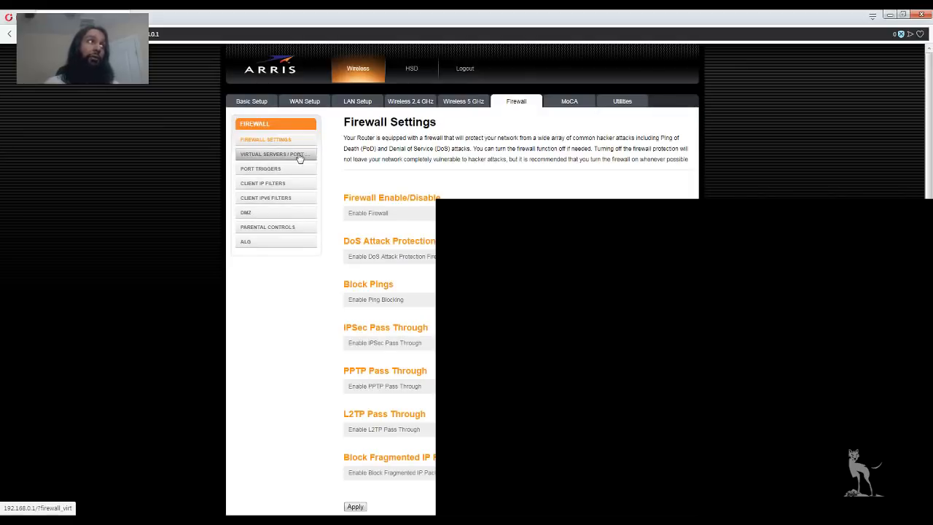
left_click(274, 154)
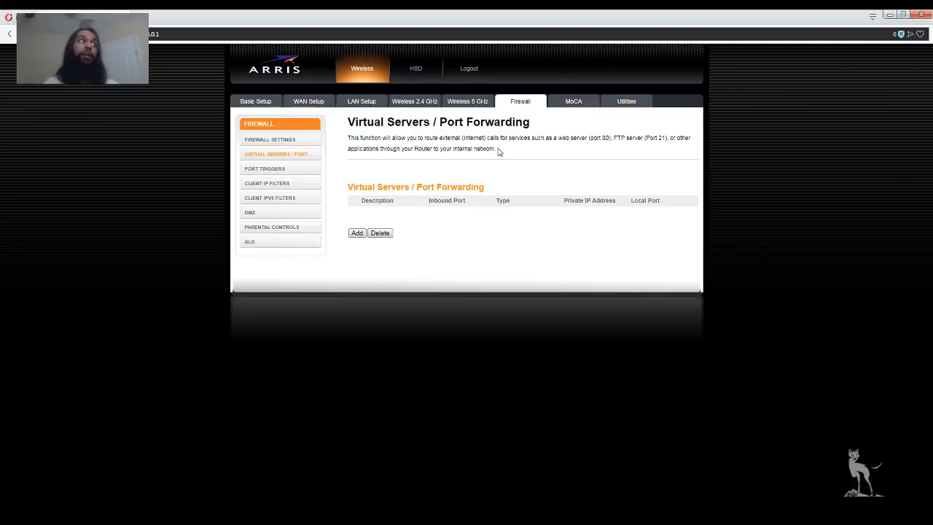
mouse_move(356, 225)
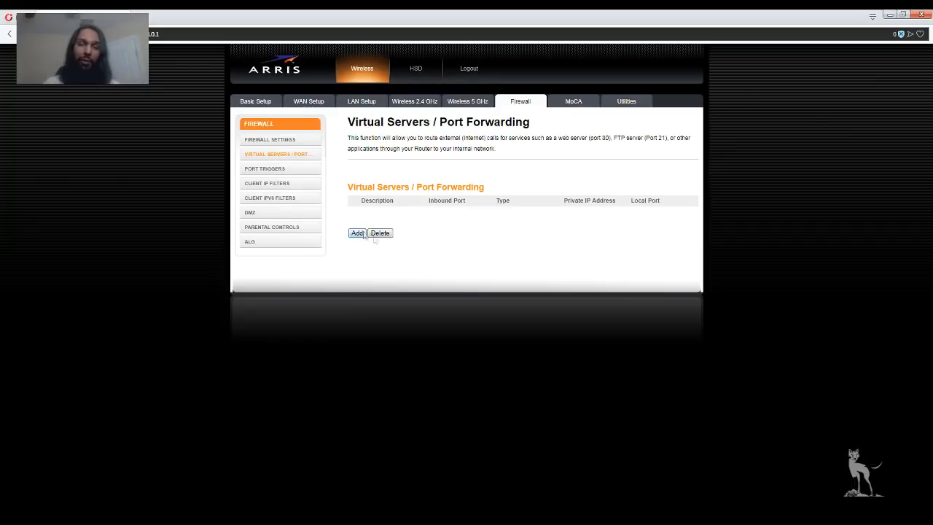
mouse_move(379, 236)
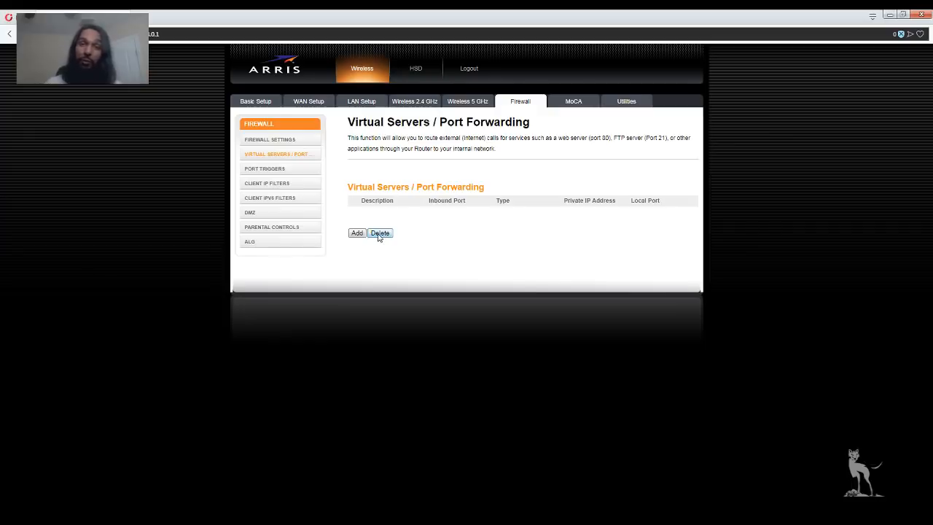
mouse_move(357, 234)
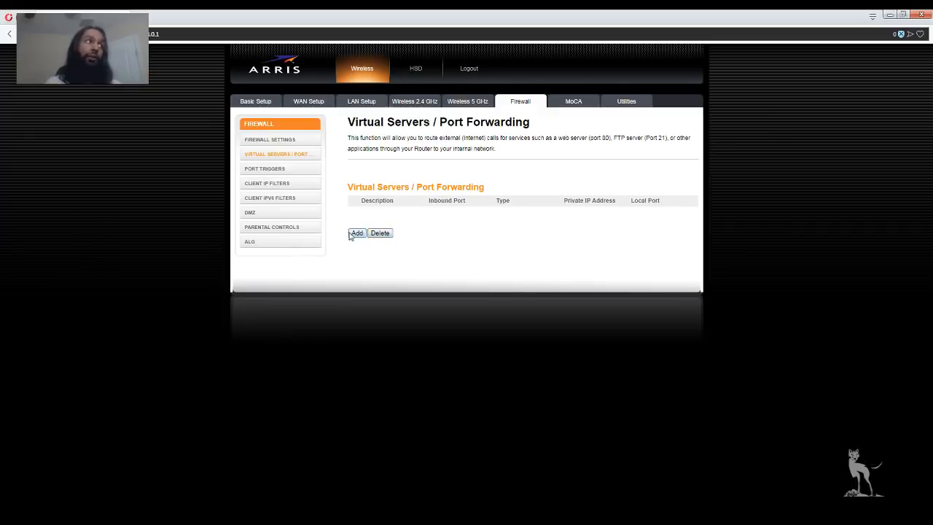
Add a new virtual server entry with inbound port range 80 to 80
left_click(356, 234)
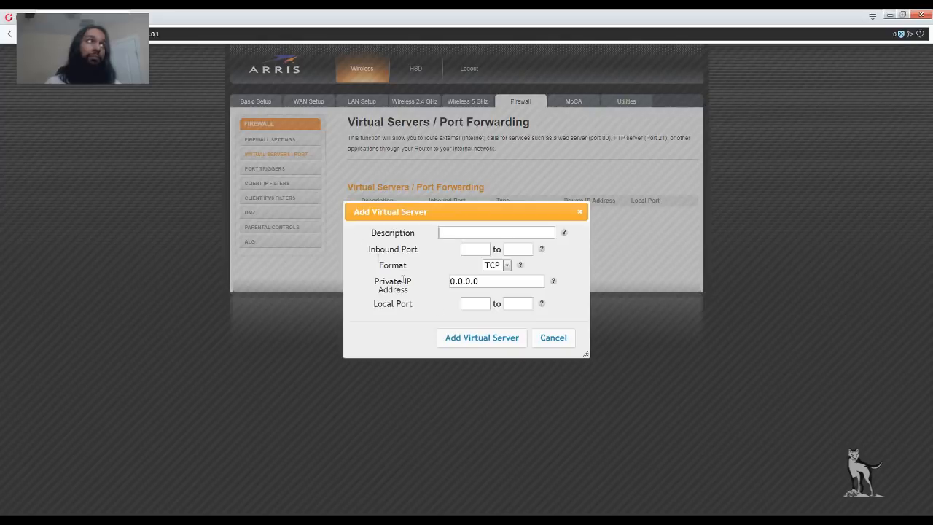
mouse_move(578, 286)
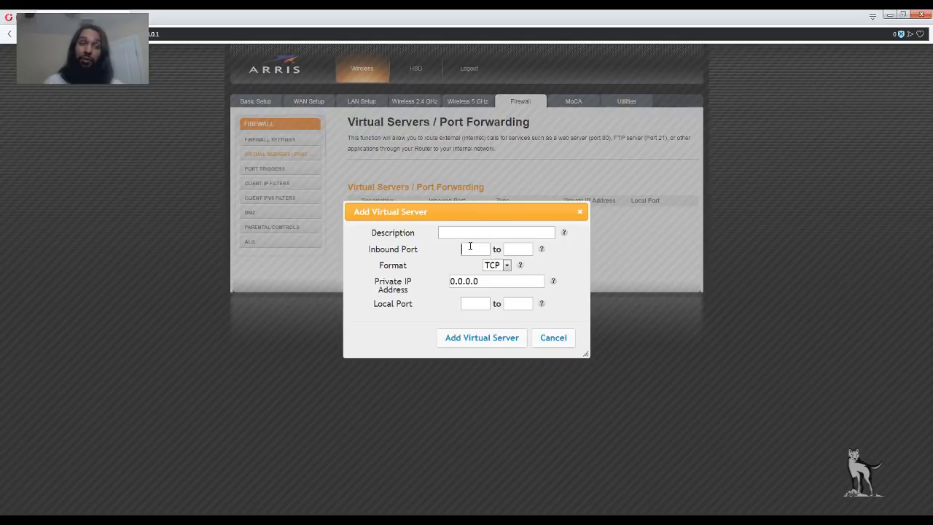
type("80")
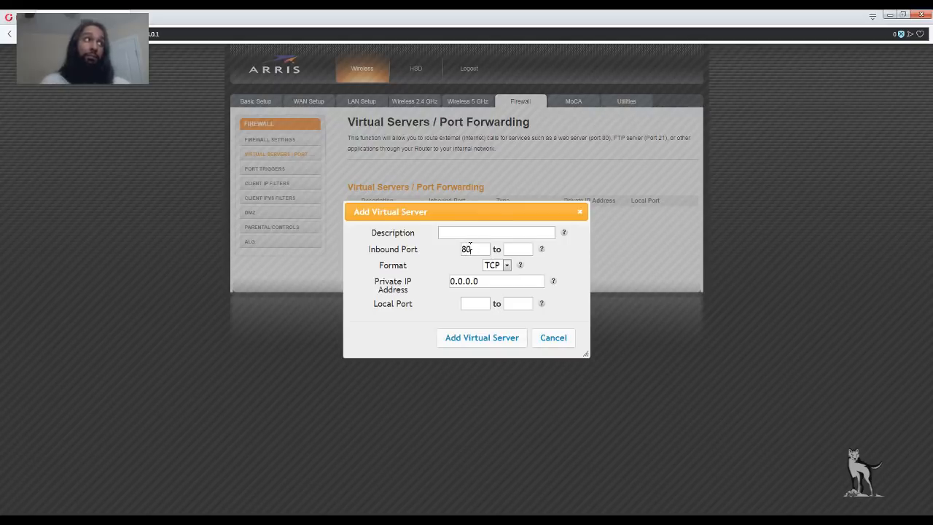
type("8")
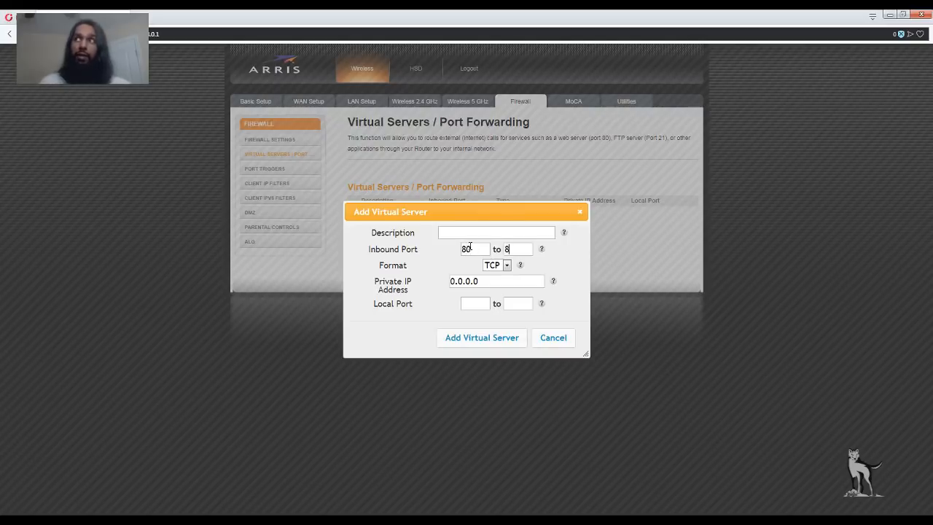
type("0")
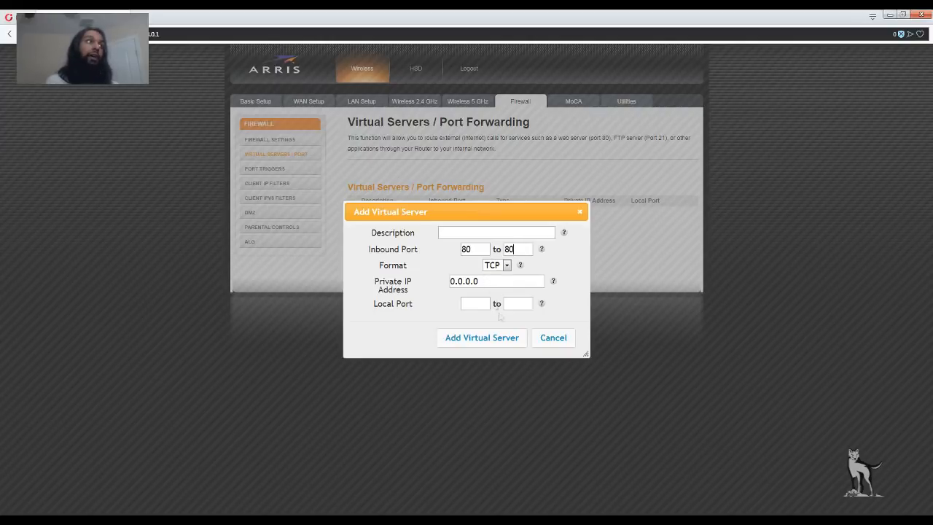
mouse_move(640, 321)
type("80")
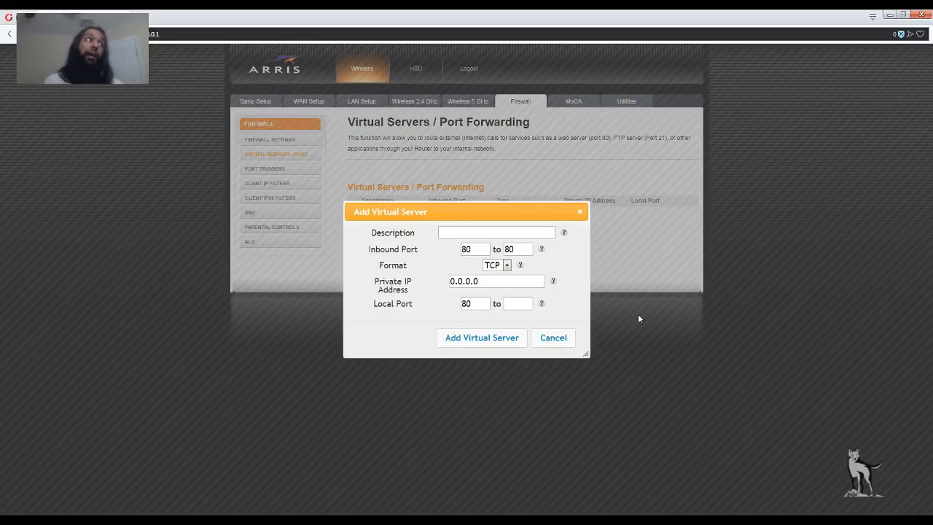
mouse_move(481, 338)
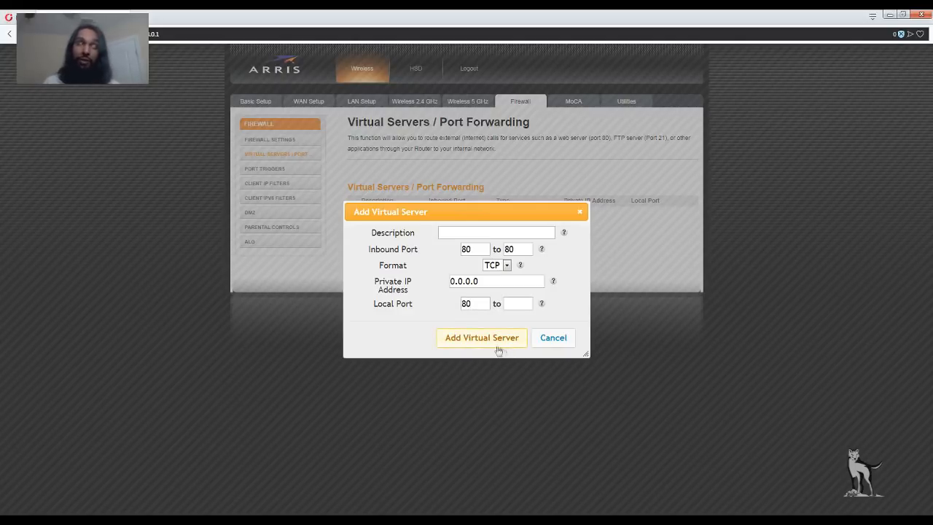